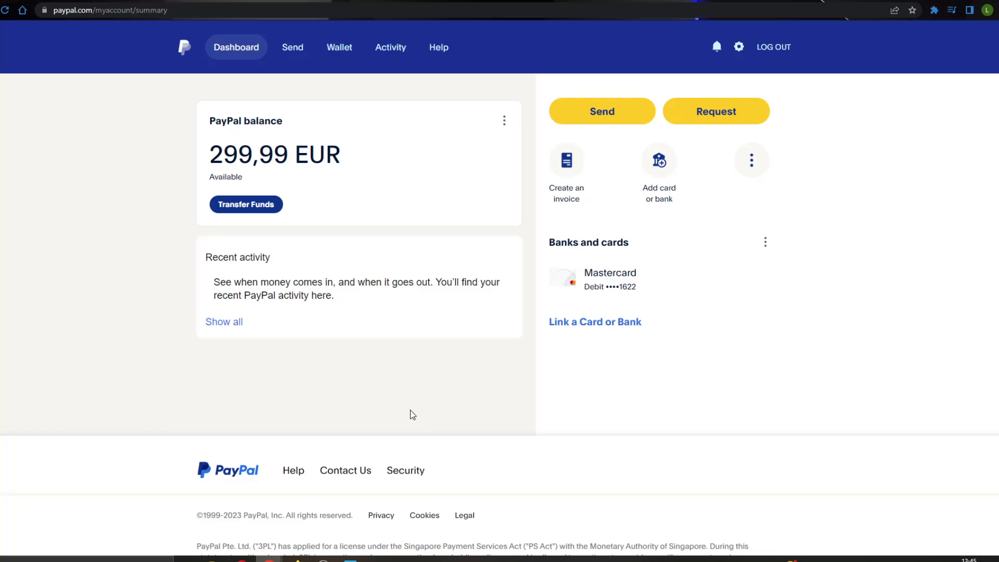
mouse_move(420, 412)
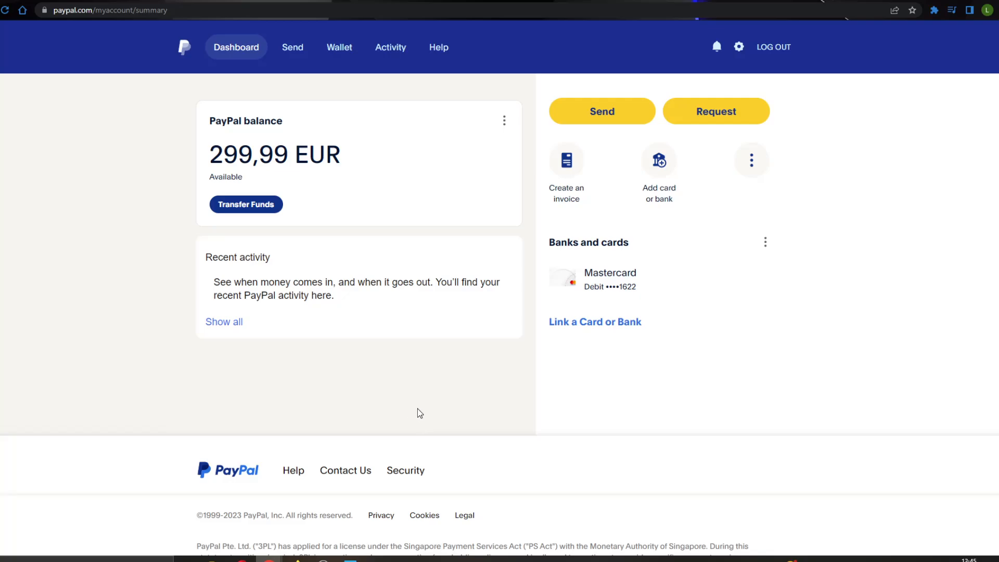
mouse_move(410, 505)
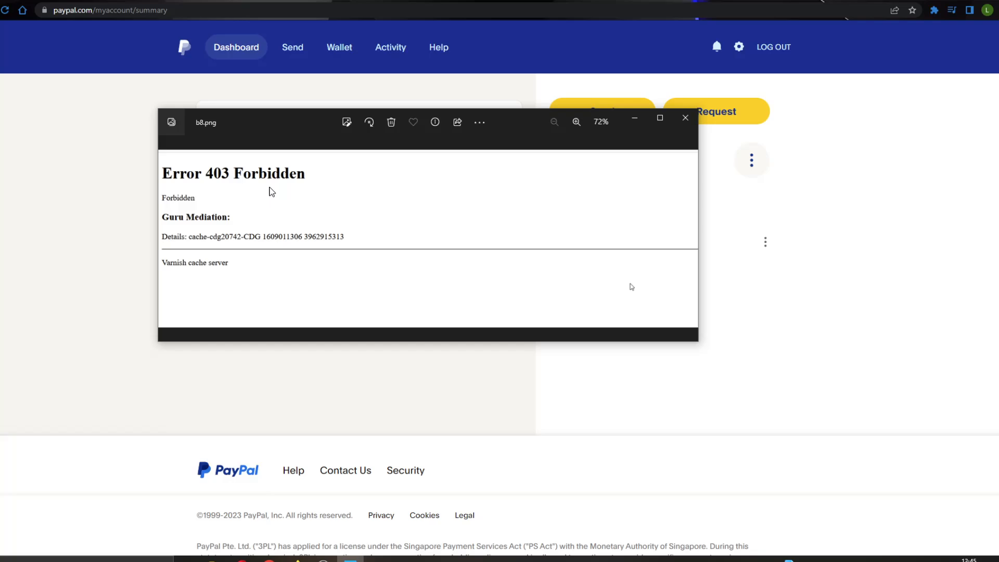
mouse_move(301, 176)
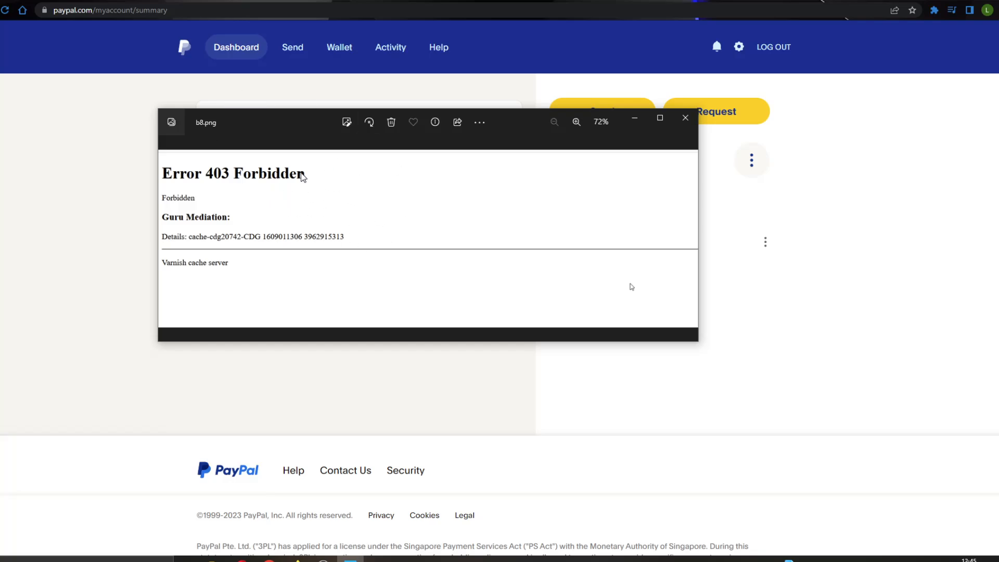
mouse_move(98, 342)
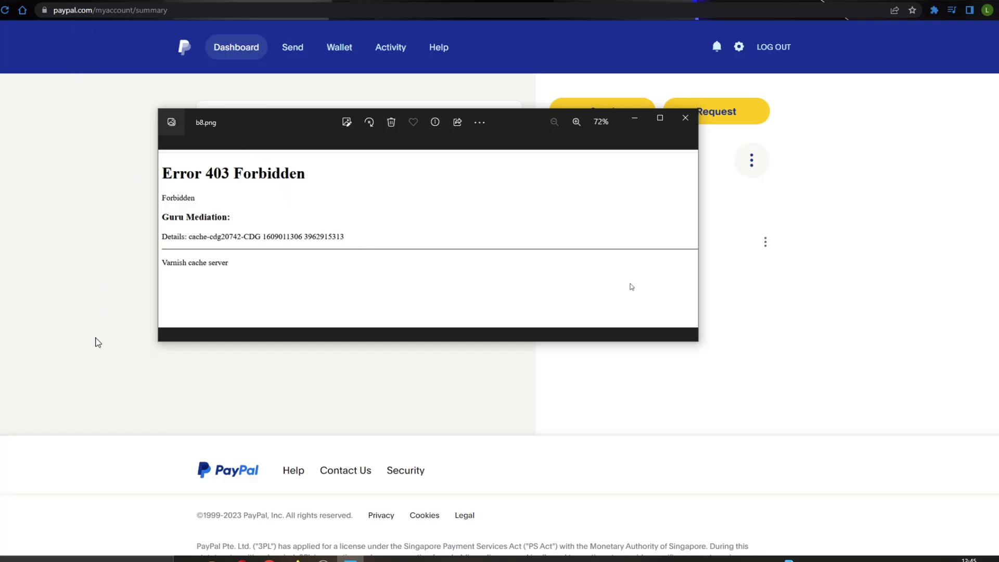
mouse_move(106, 332)
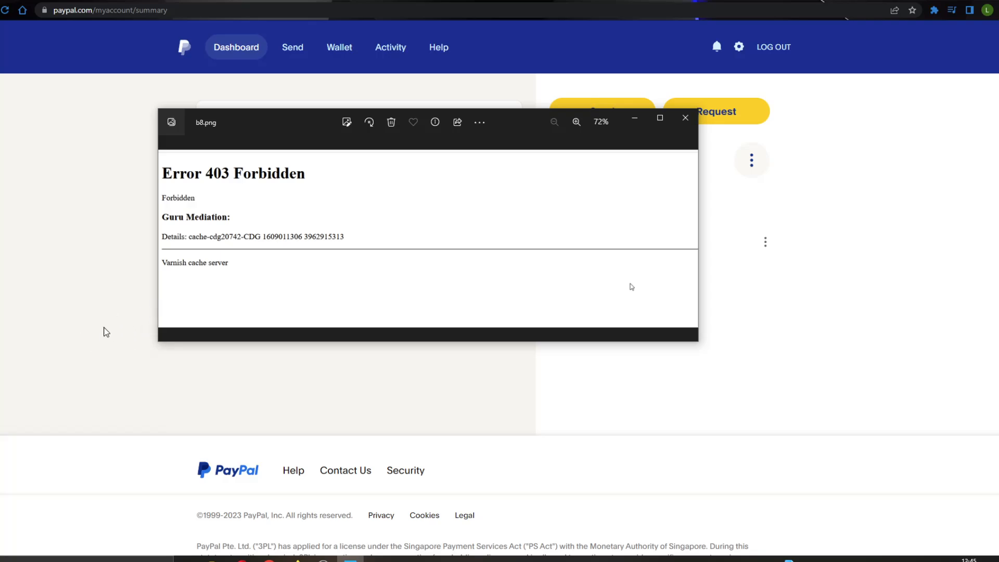
mouse_move(164, 394)
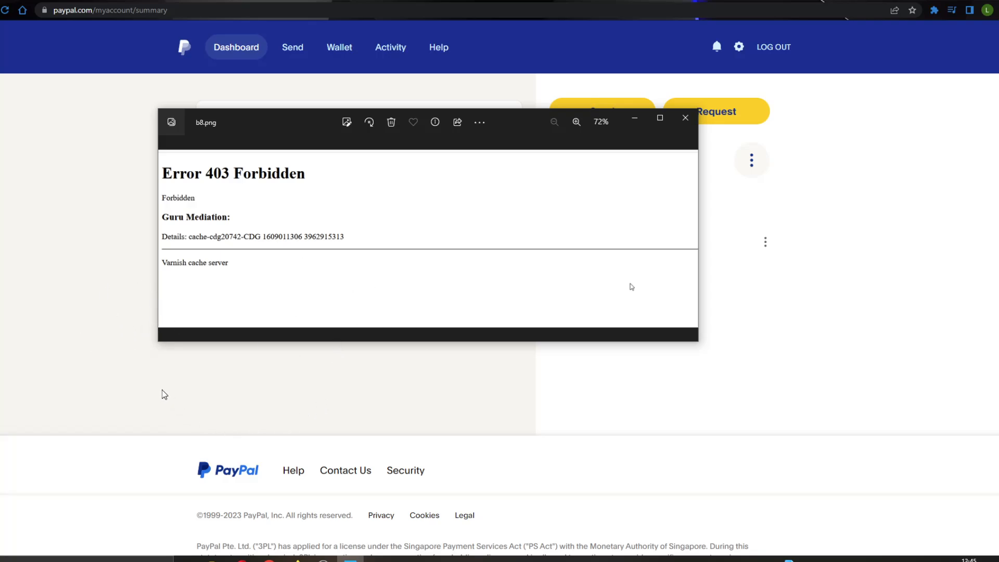
mouse_move(367, 420)
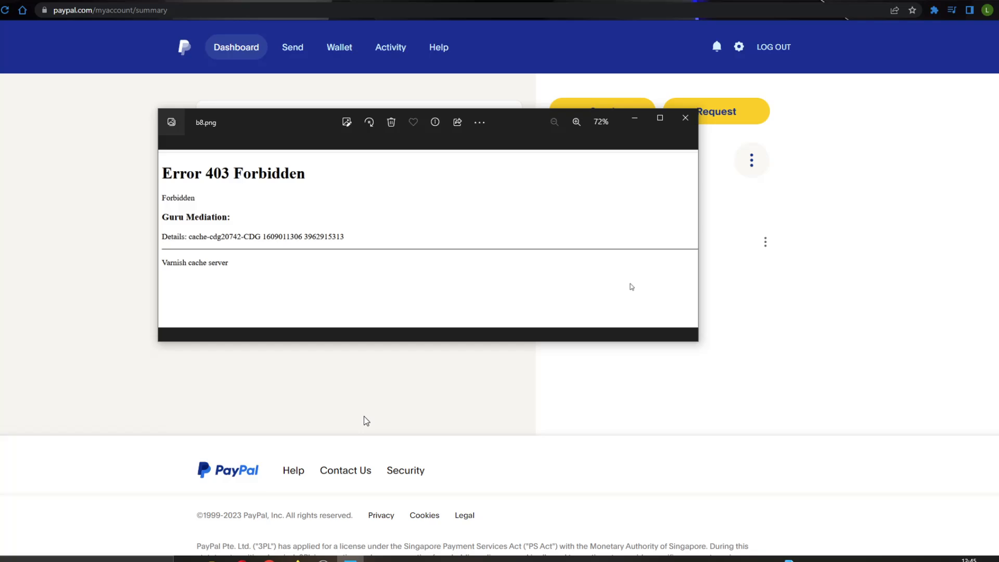
mouse_move(358, 449)
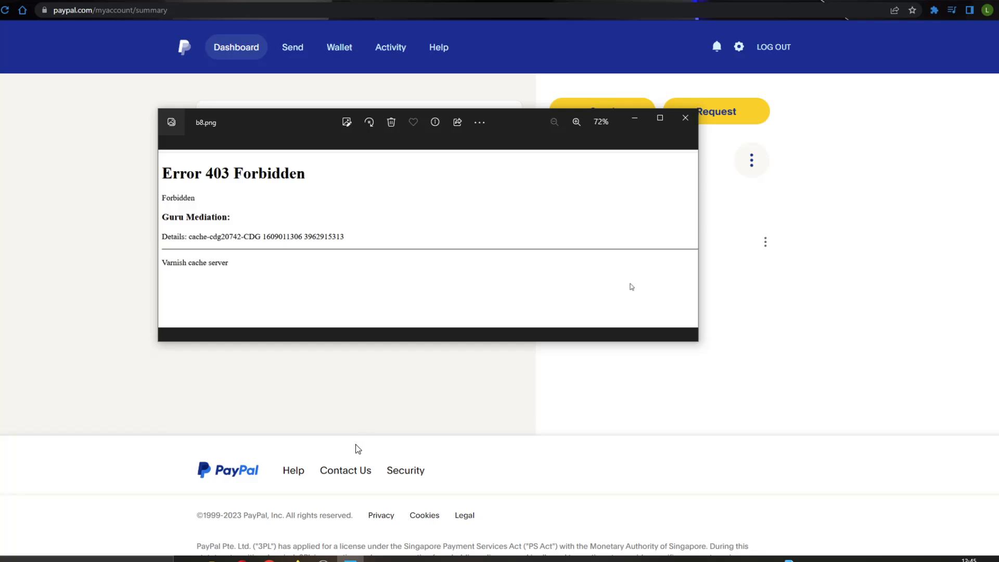
mouse_move(278, 296)
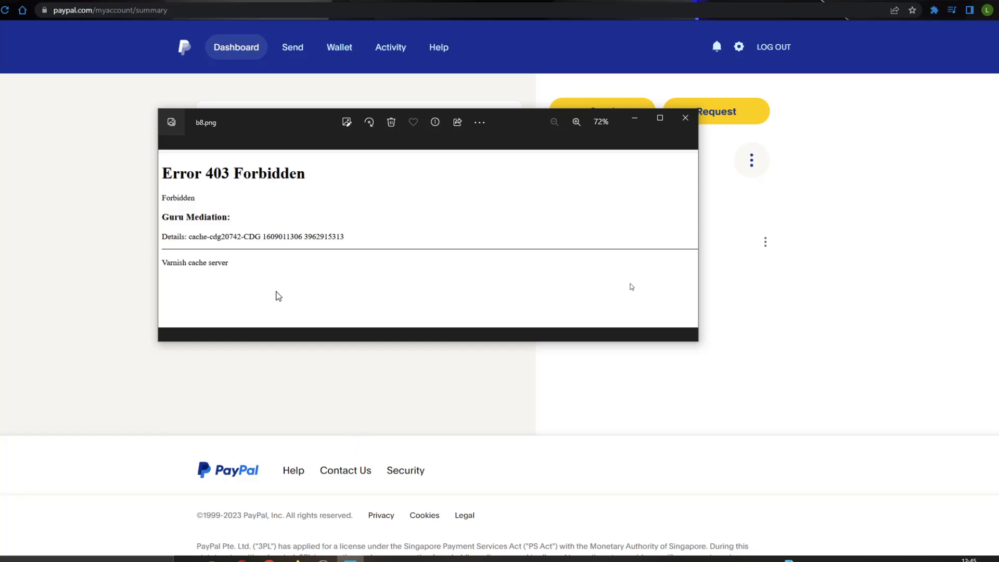
mouse_move(267, 188)
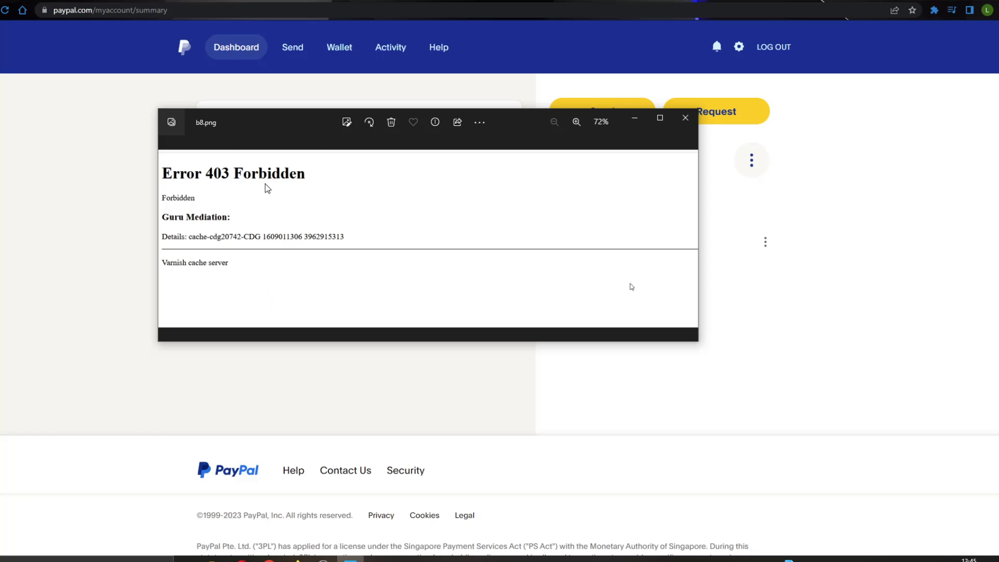
mouse_move(289, 284)
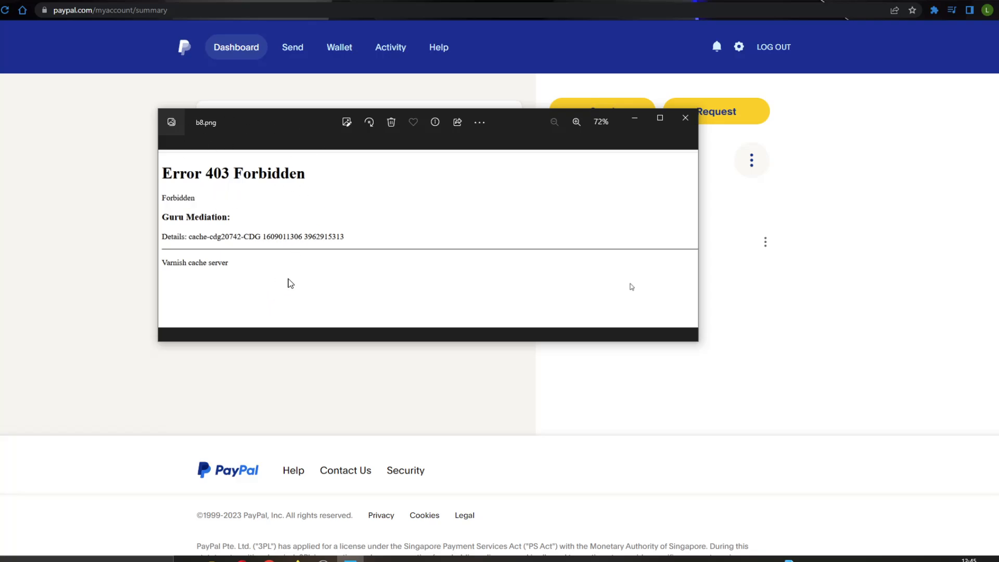
mouse_move(381, 284)
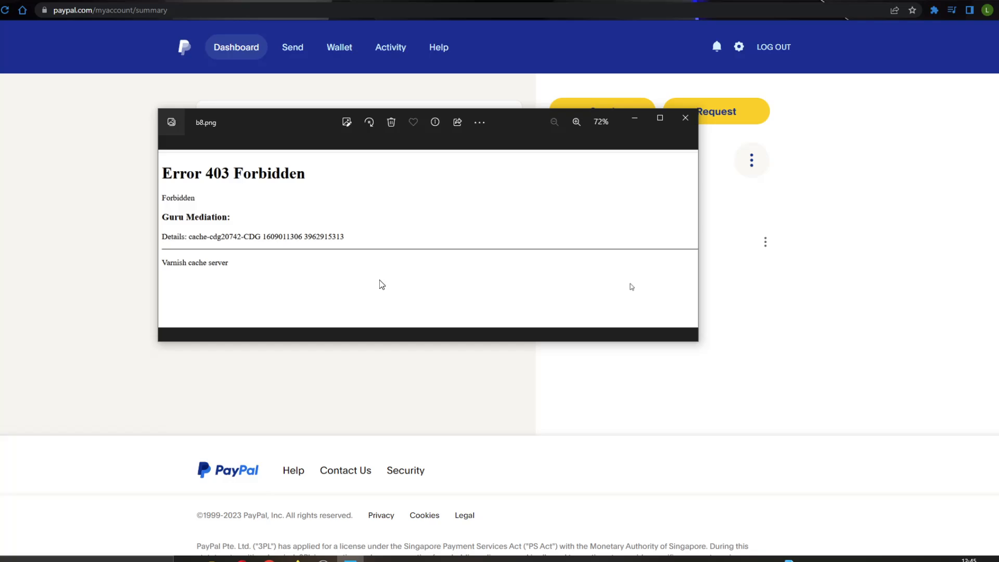
mouse_move(77, 272)
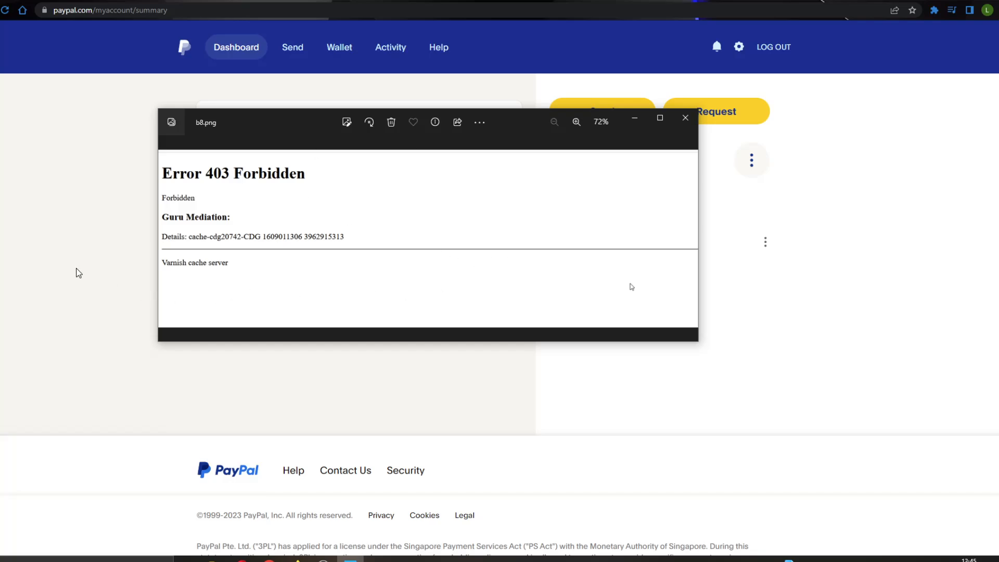
Step: Close the Error 403 Forbidden image viewer to reveal the PayPal summary with its linked Mastercard
click(686, 118)
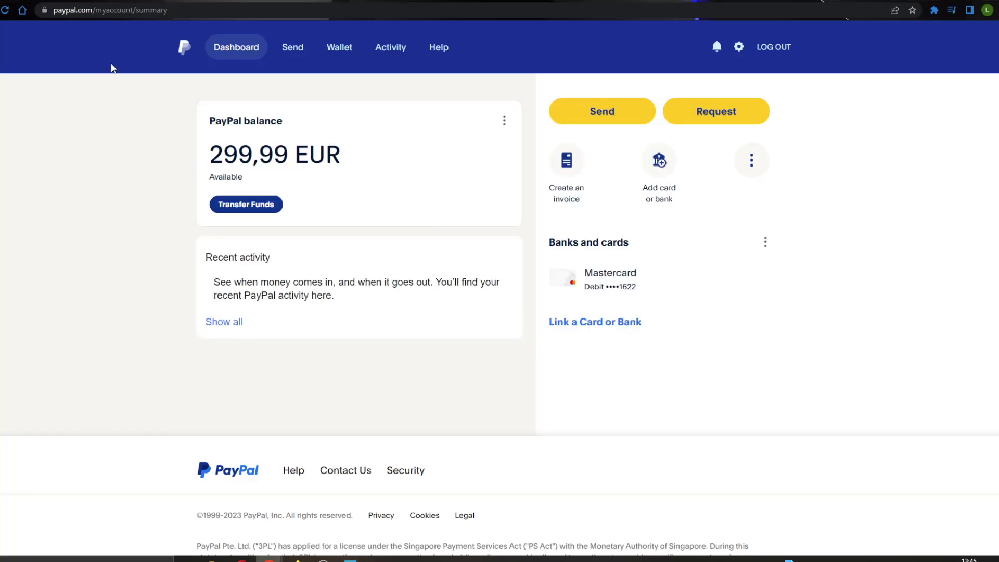
mouse_move(114, 48)
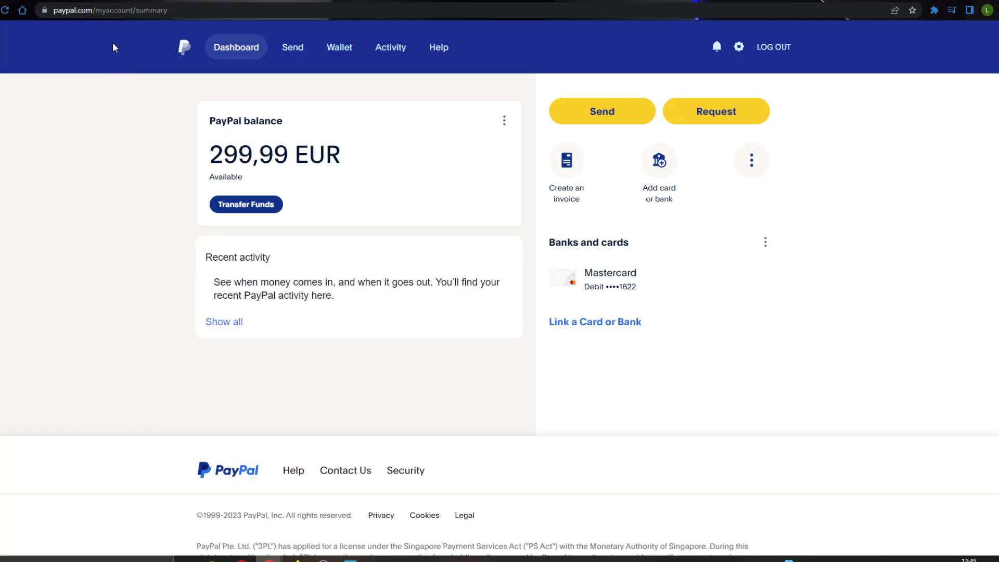
mouse_move(414, 302)
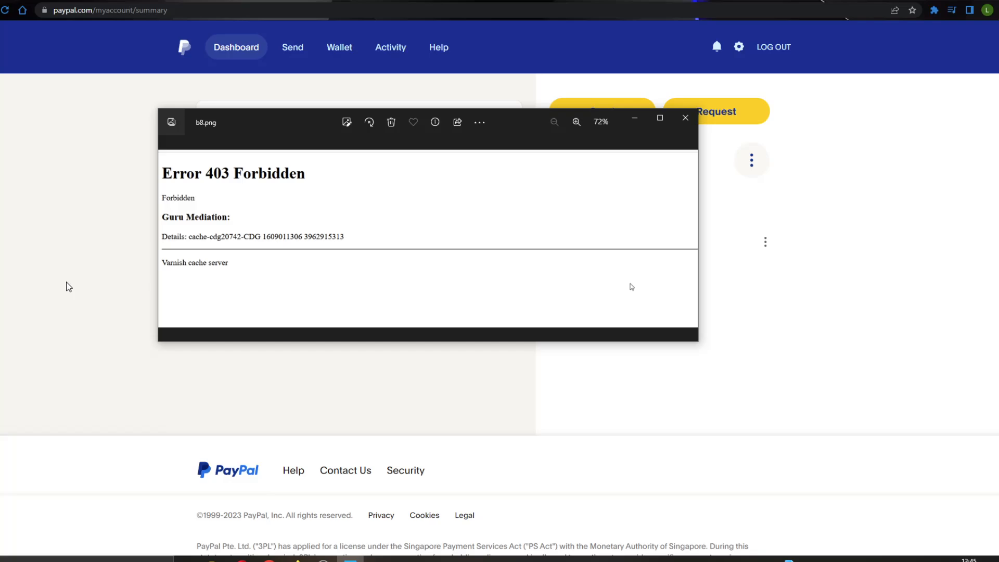
click(685, 118)
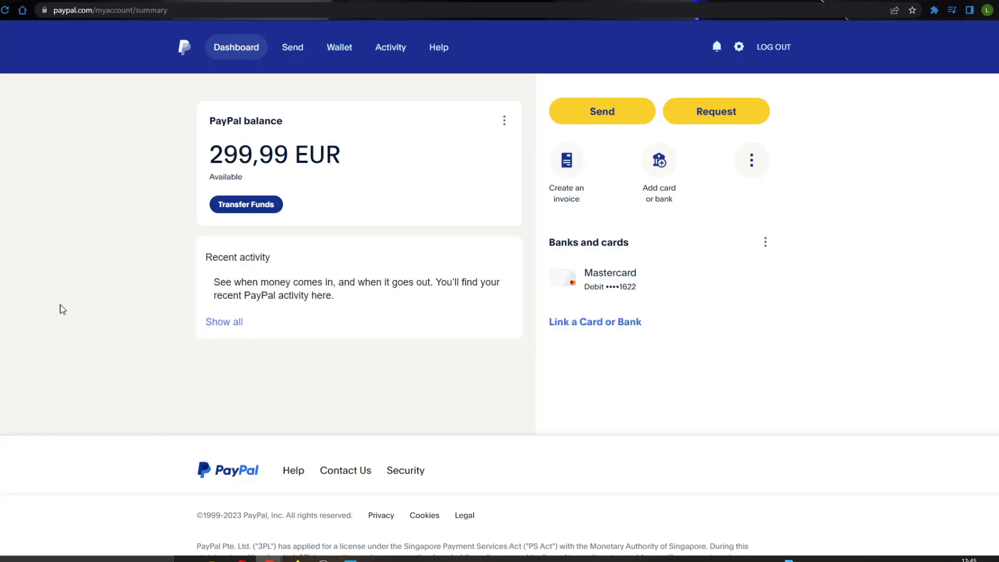
mouse_move(650, 119)
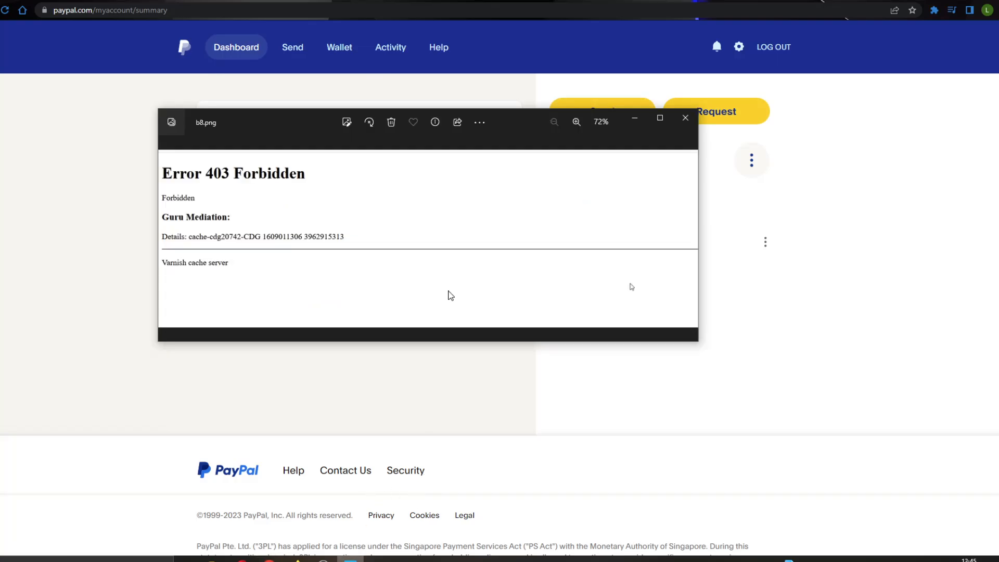
mouse_move(204, 205)
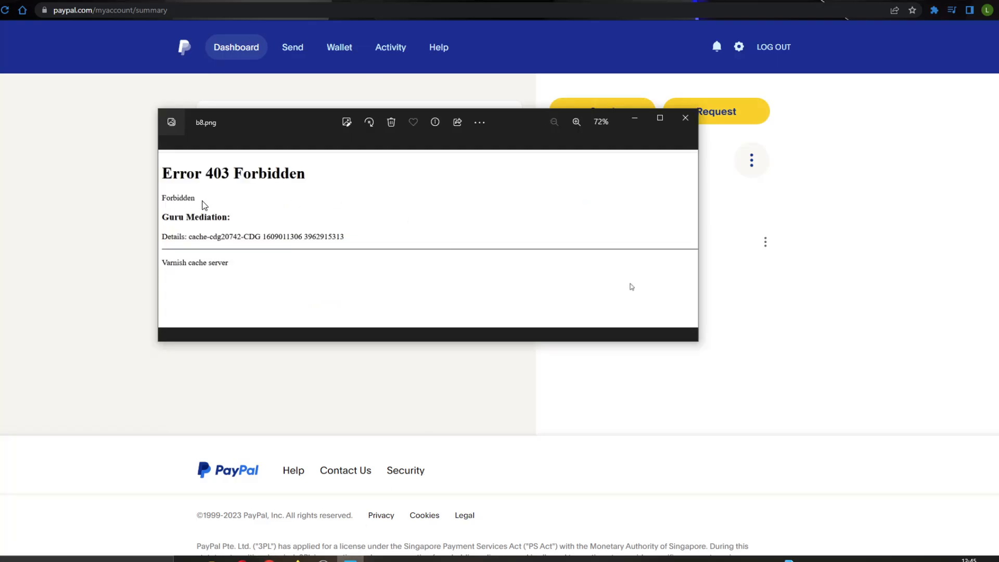
click(686, 119)
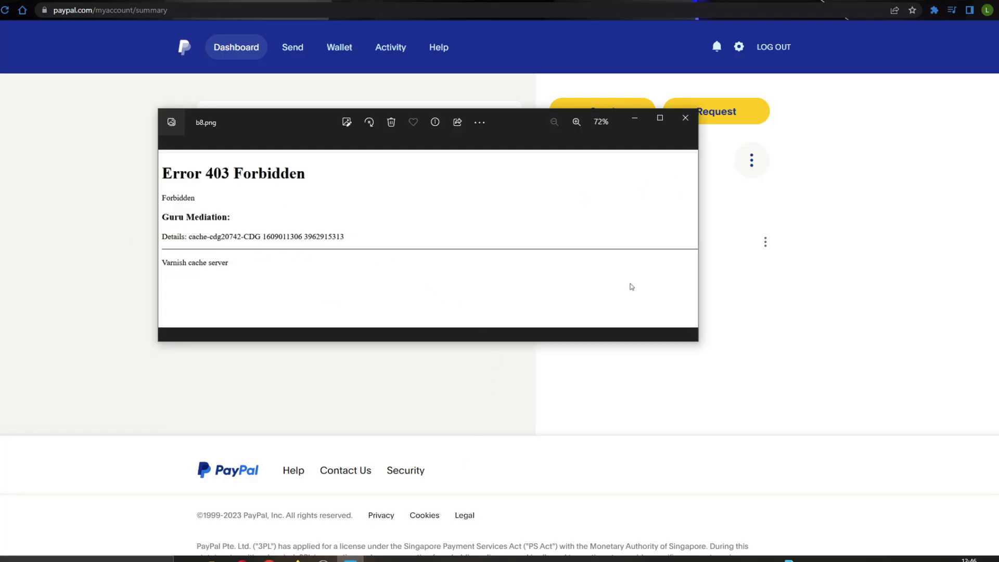
click(685, 118)
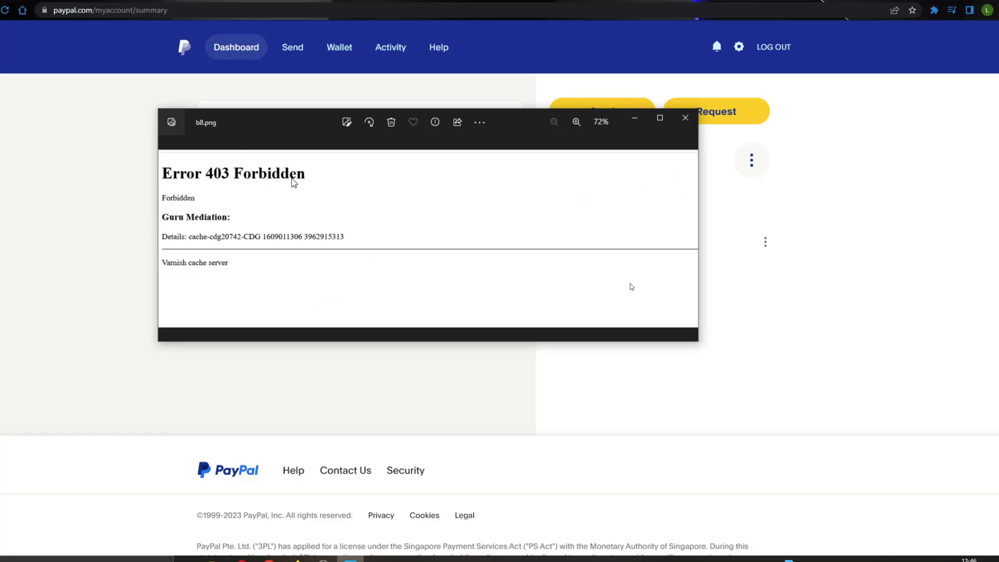
mouse_move(224, 240)
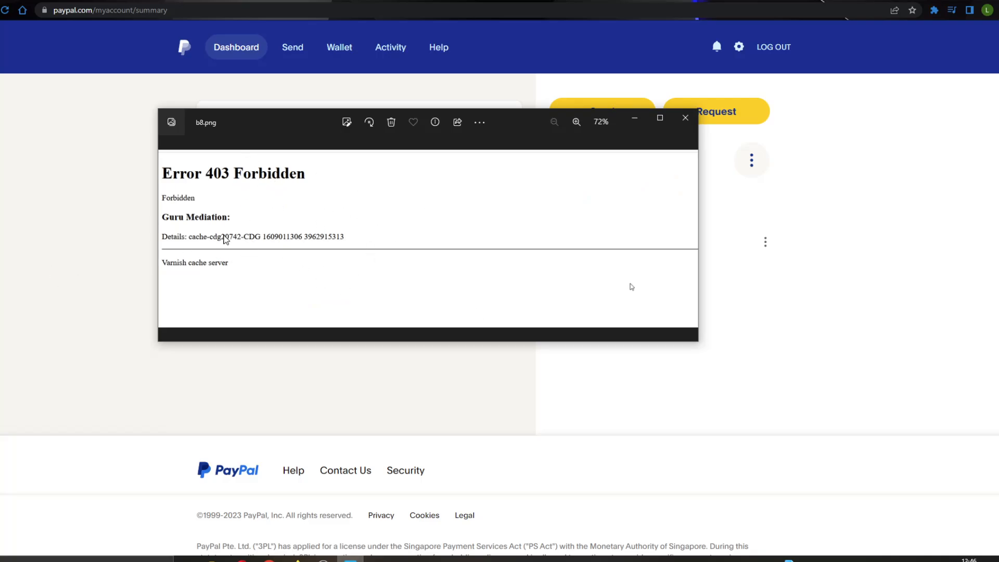
click(685, 118)
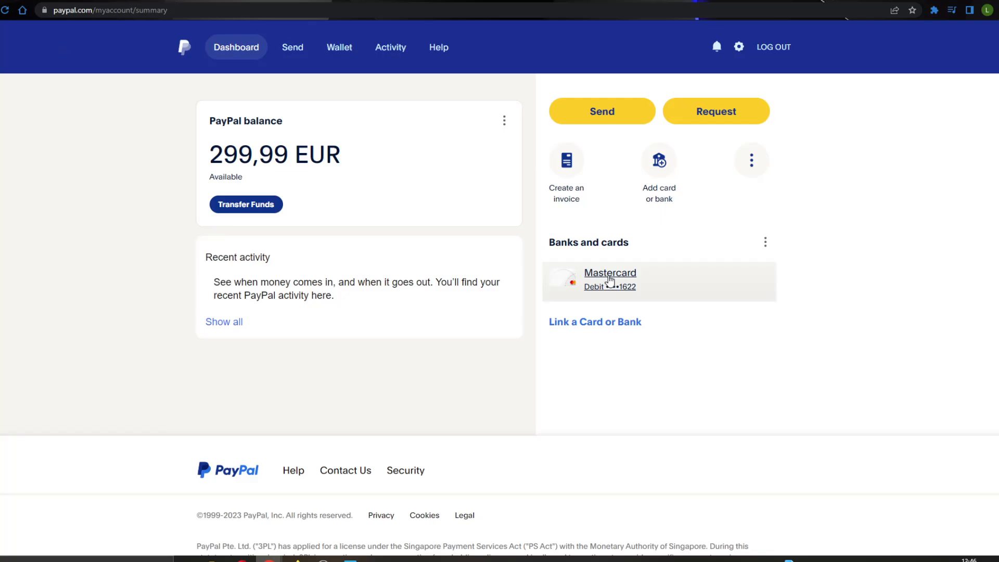
mouse_move(395, 274)
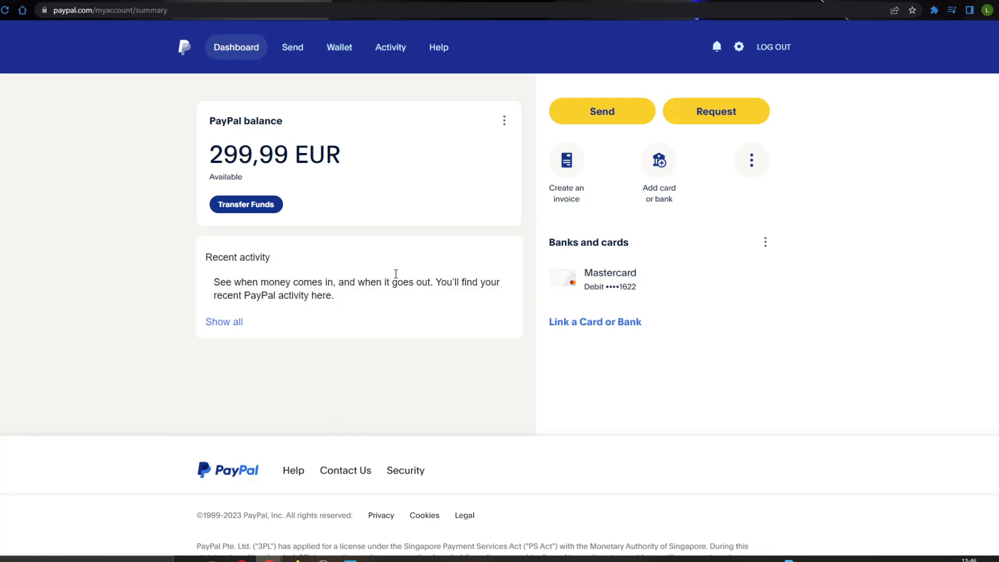
mouse_move(220, 32)
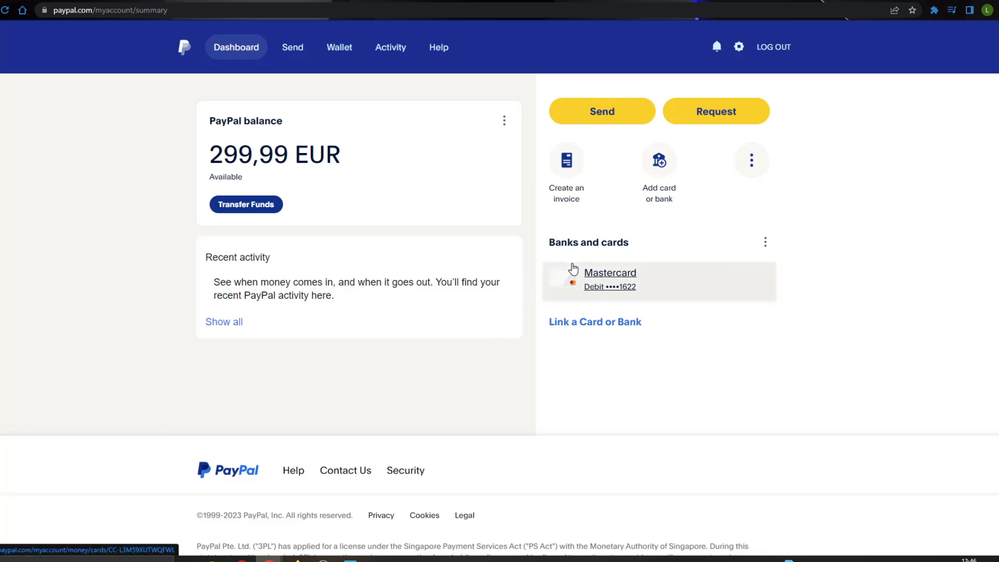
mouse_move(669, 210)
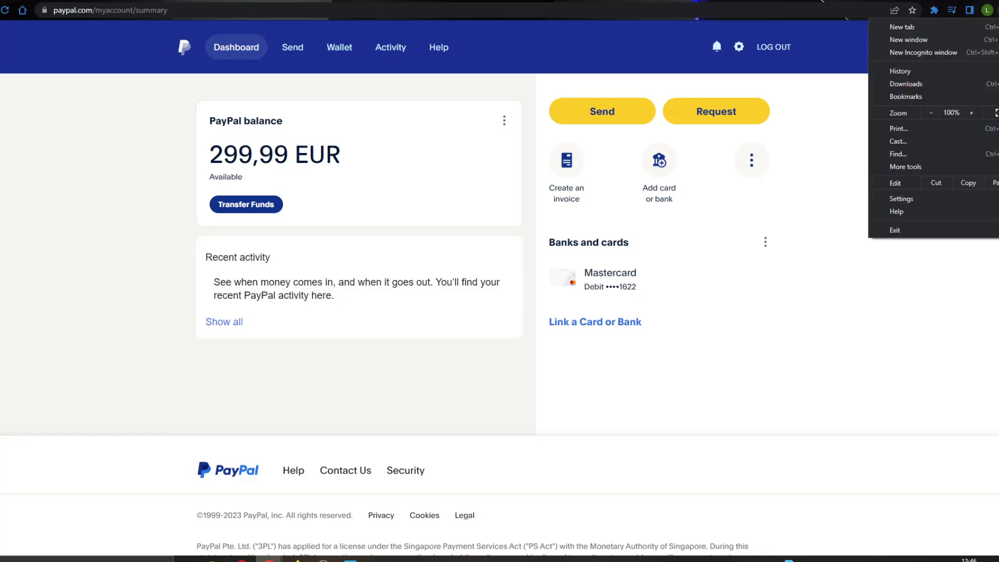
mouse_move(900, 71)
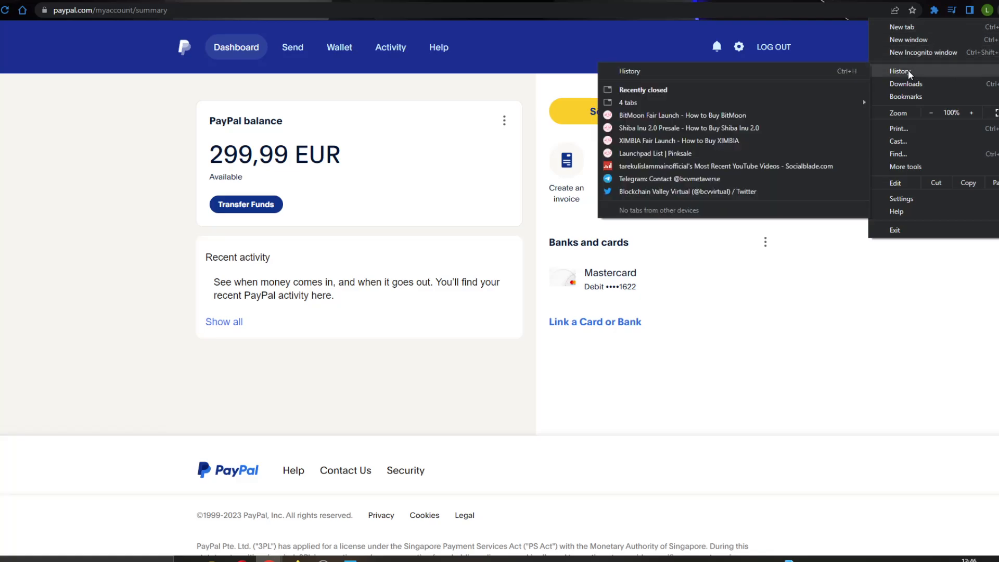
Step: From Chrome's history page, open Clear browsing data and choose a time range
click(901, 70)
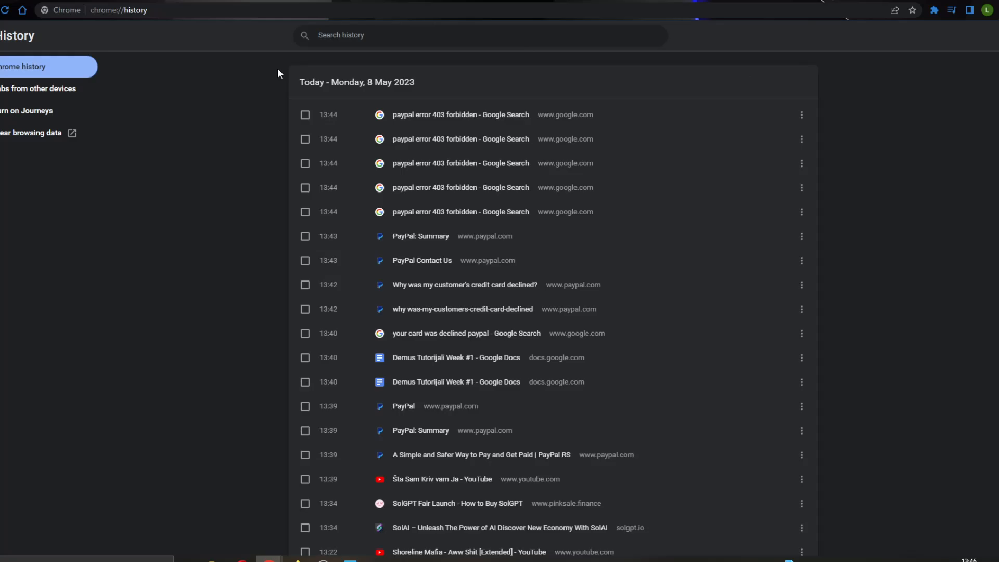
mouse_move(19, 133)
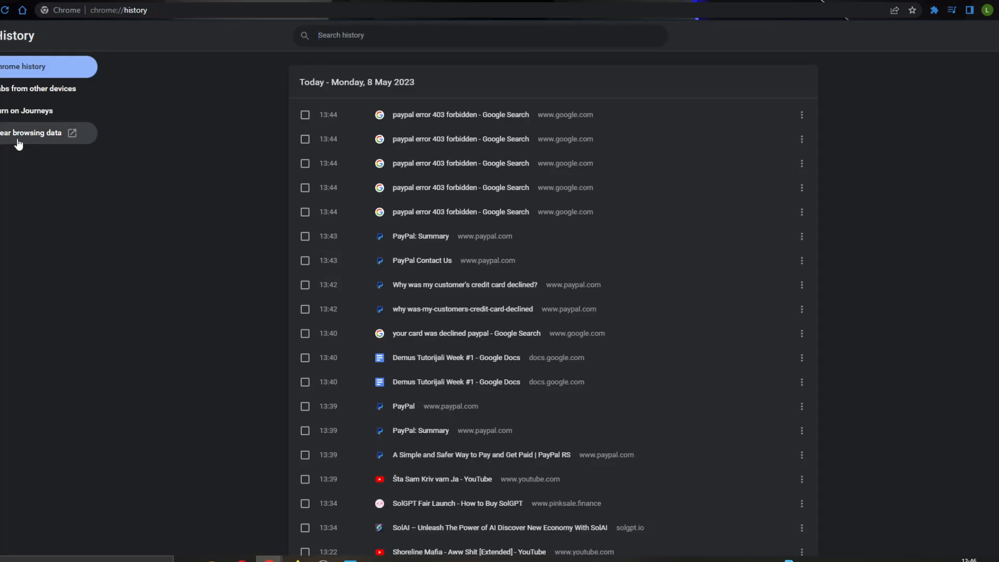
mouse_move(31, 133)
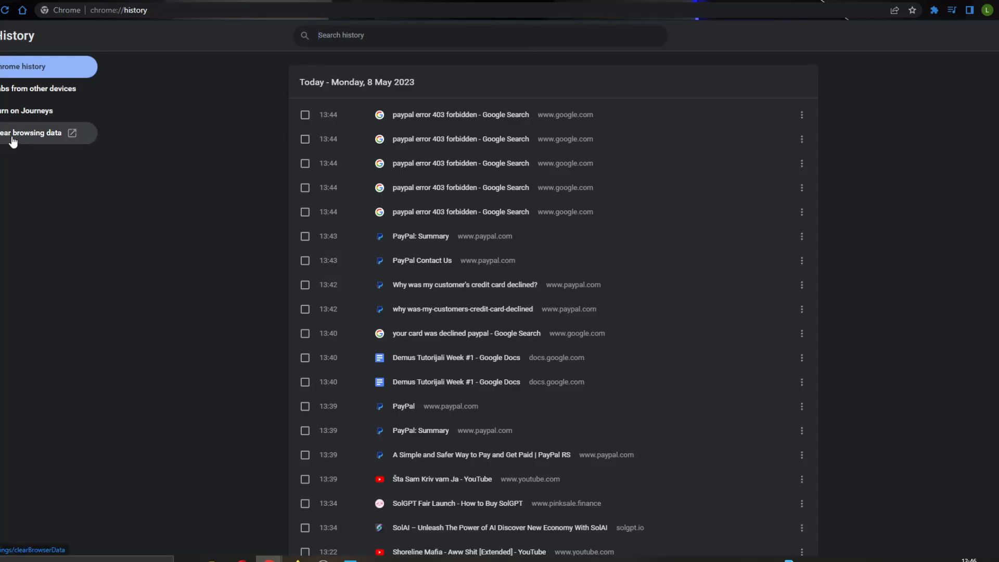
click(31, 132)
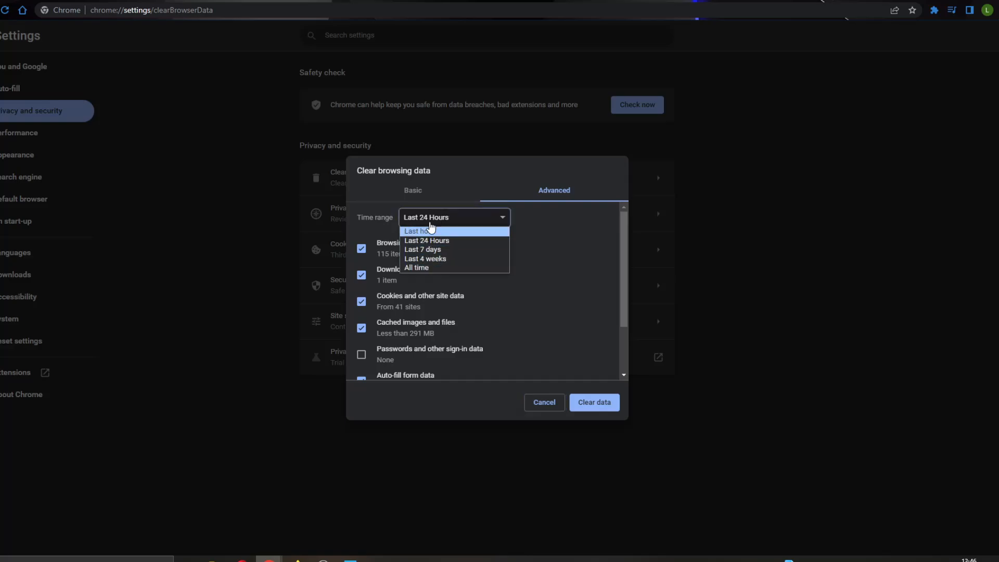
click(543, 402)
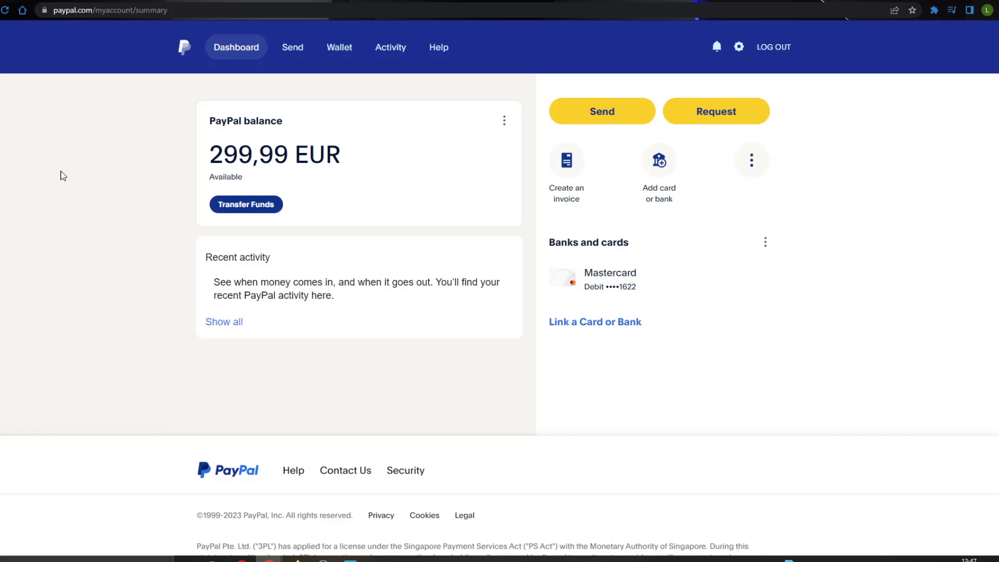
mouse_move(213, 349)
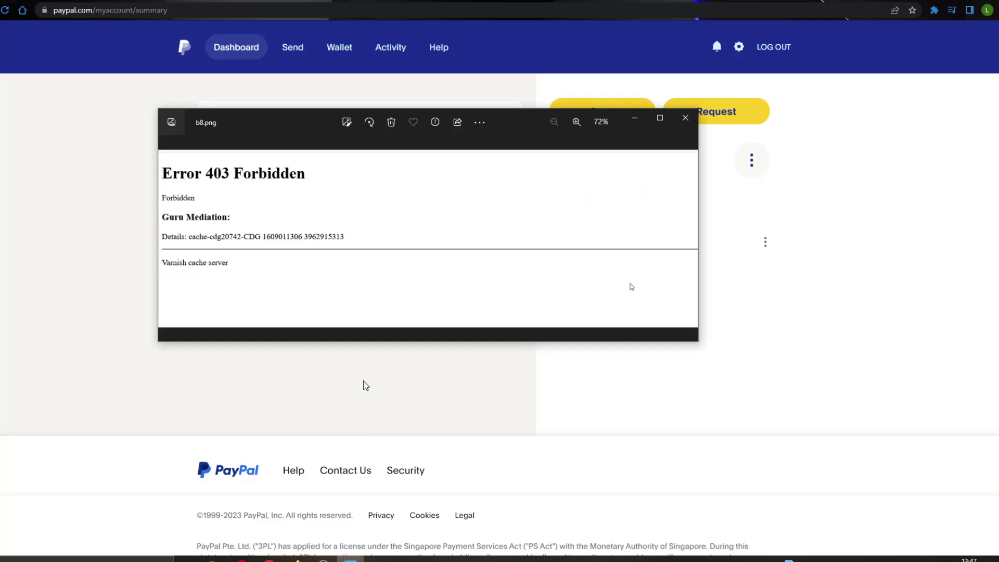
mouse_move(193, 132)
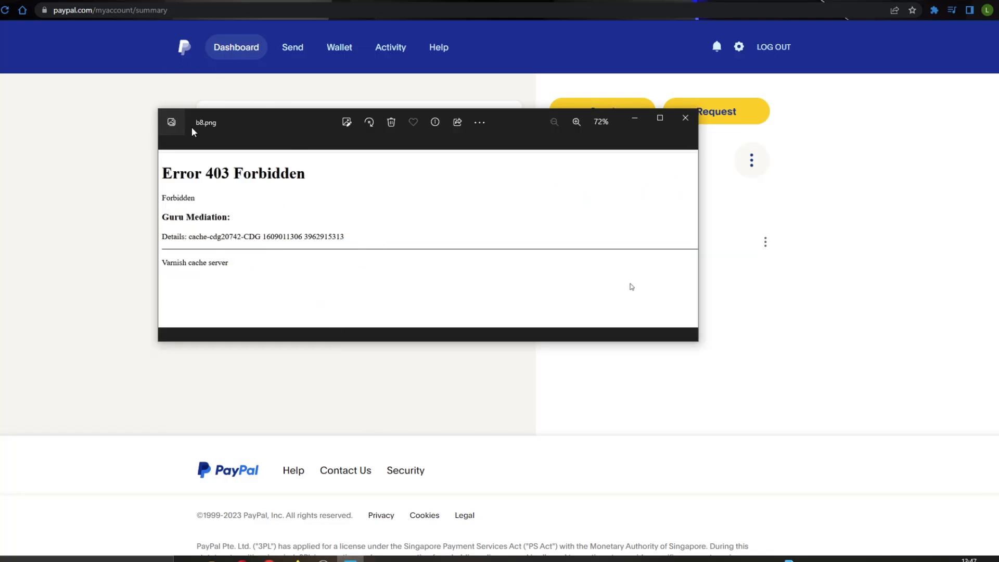
click(686, 118)
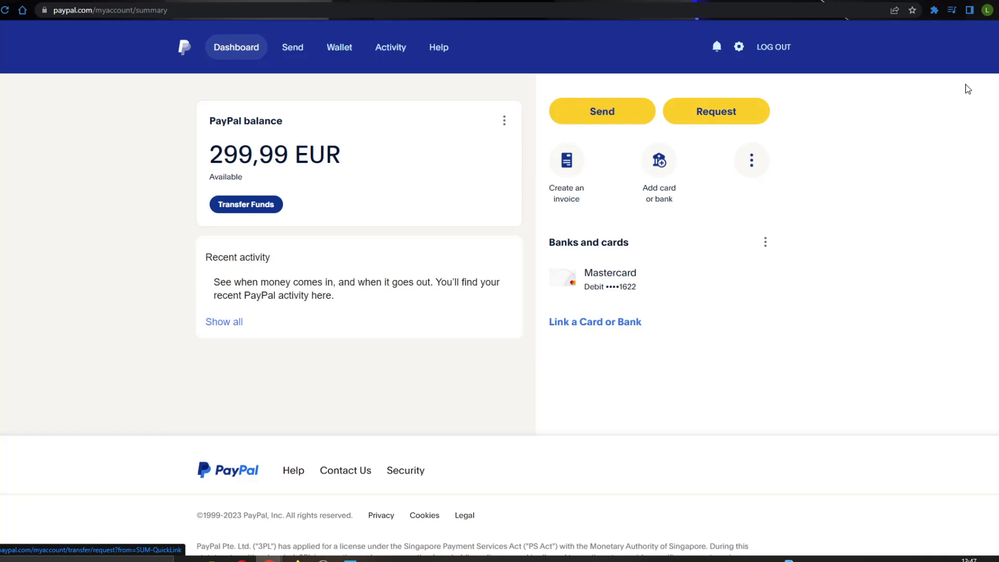
scroll(down, 3)
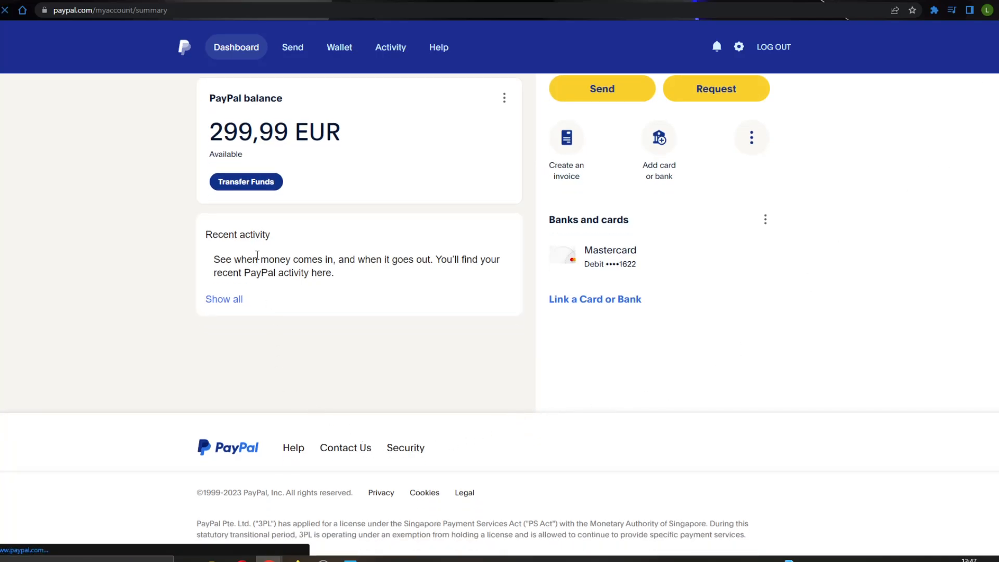
Step: Browse PayPal's Contact Us page of common issues and support options, then go back to Dashboard
click(346, 448)
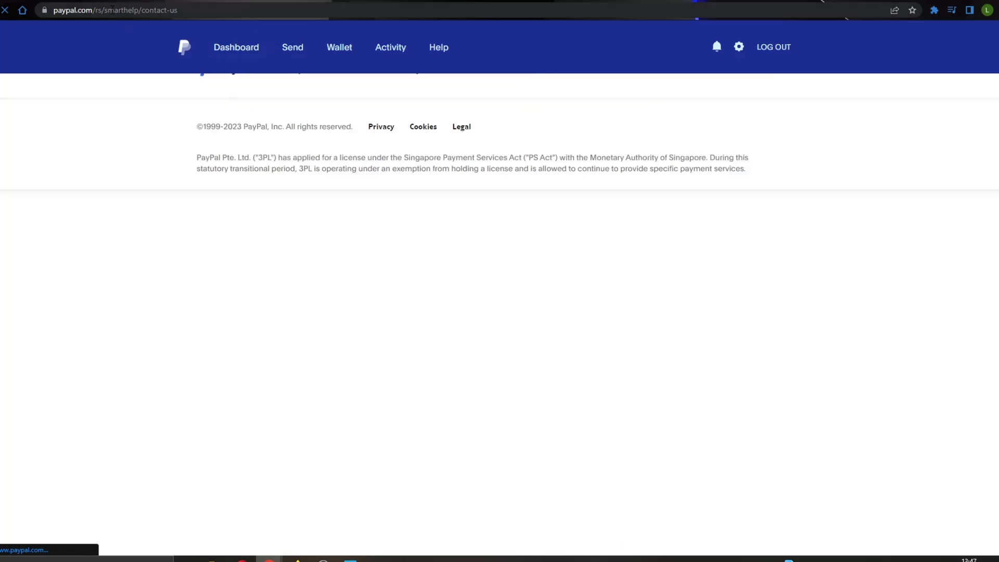
scroll(up, 3)
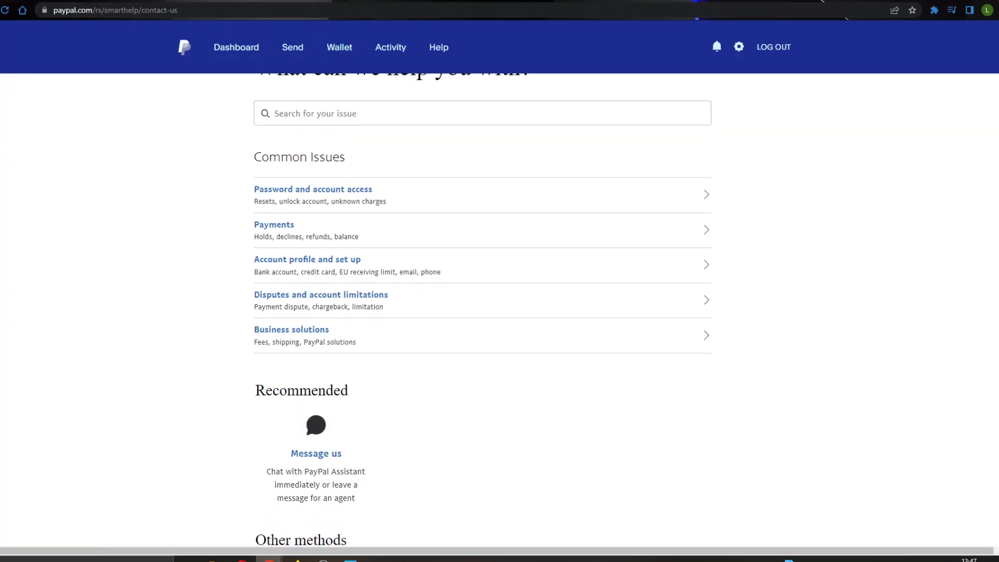
scroll(down, 3)
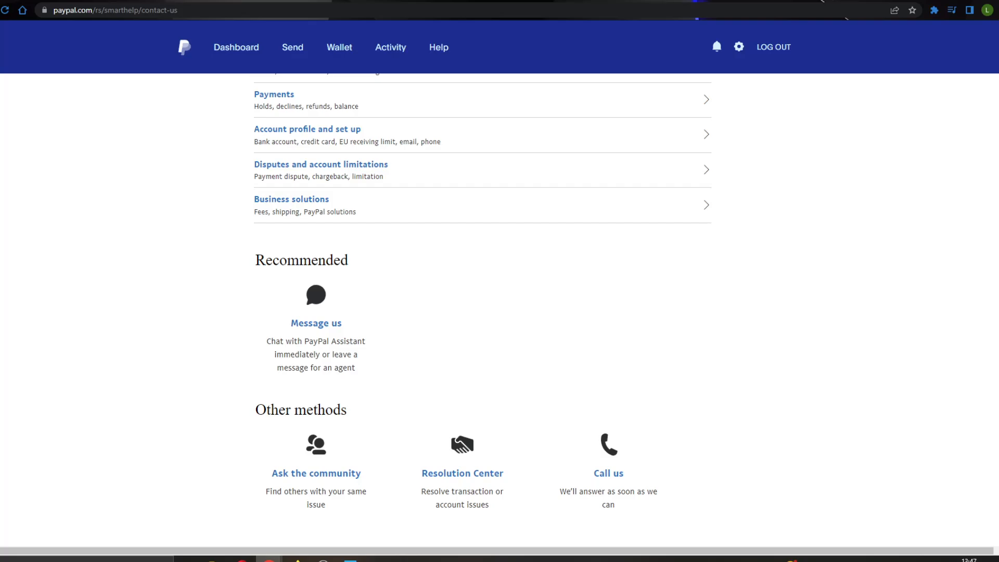
scroll(down, 3)
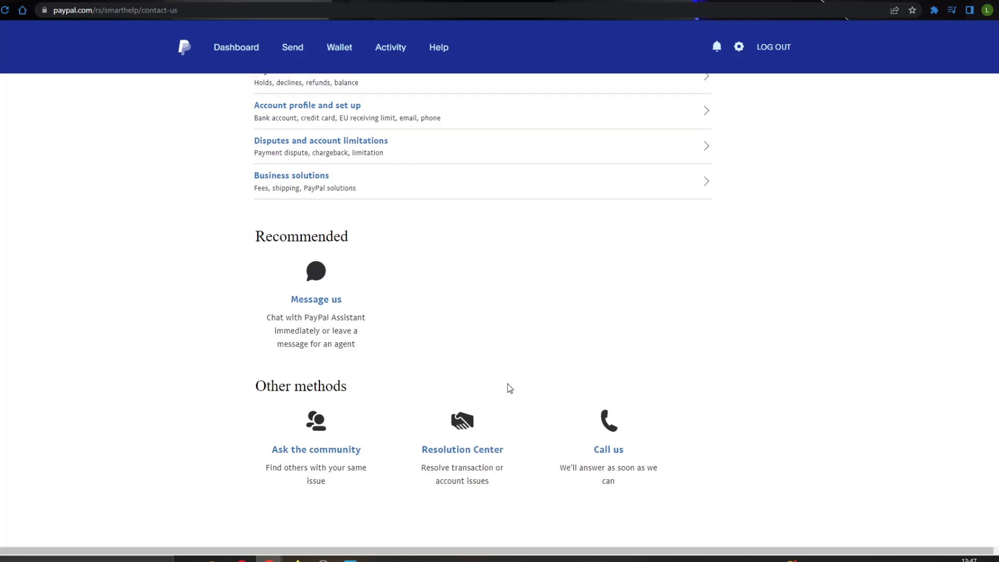
scroll(up, 3)
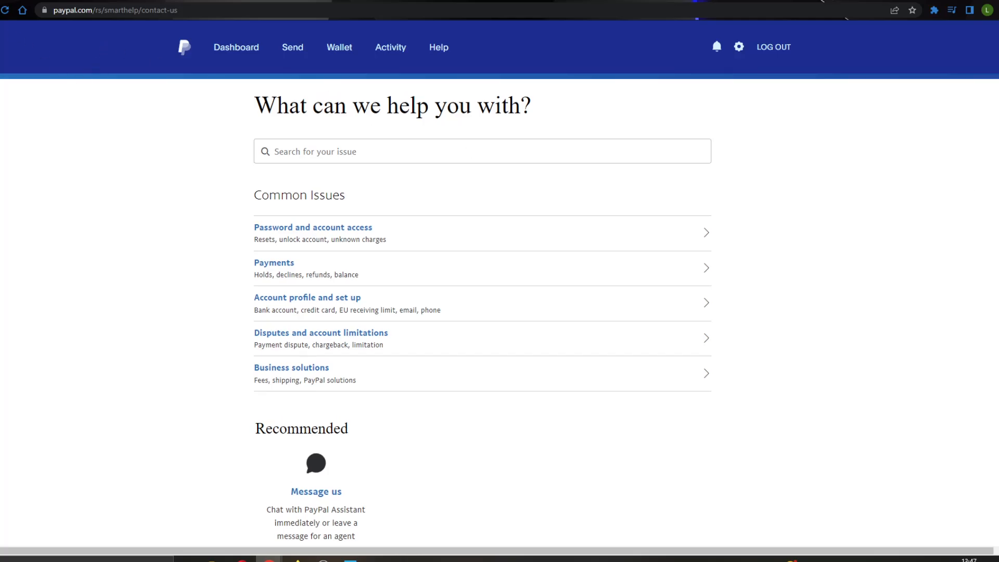
click(235, 48)
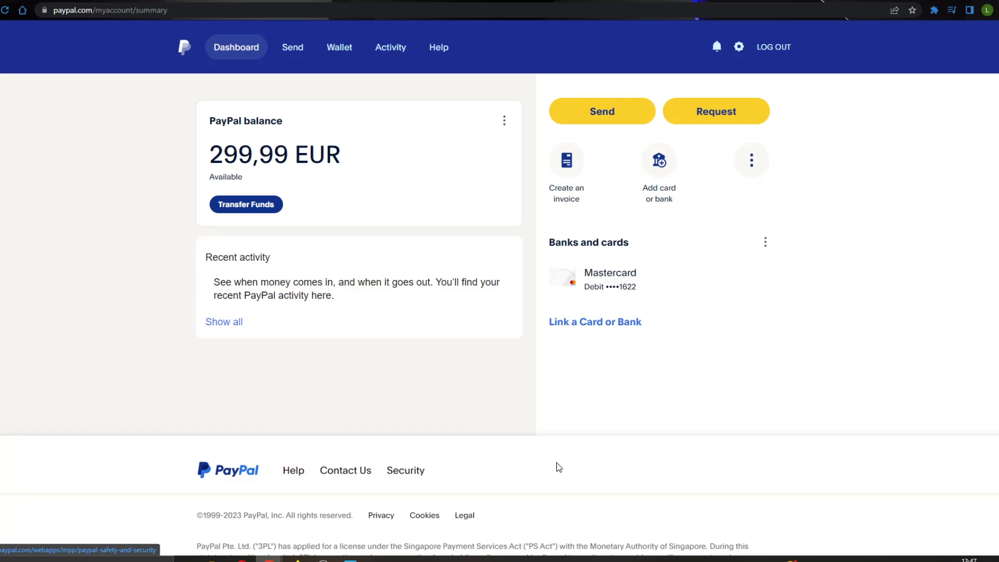
mouse_move(594, 445)
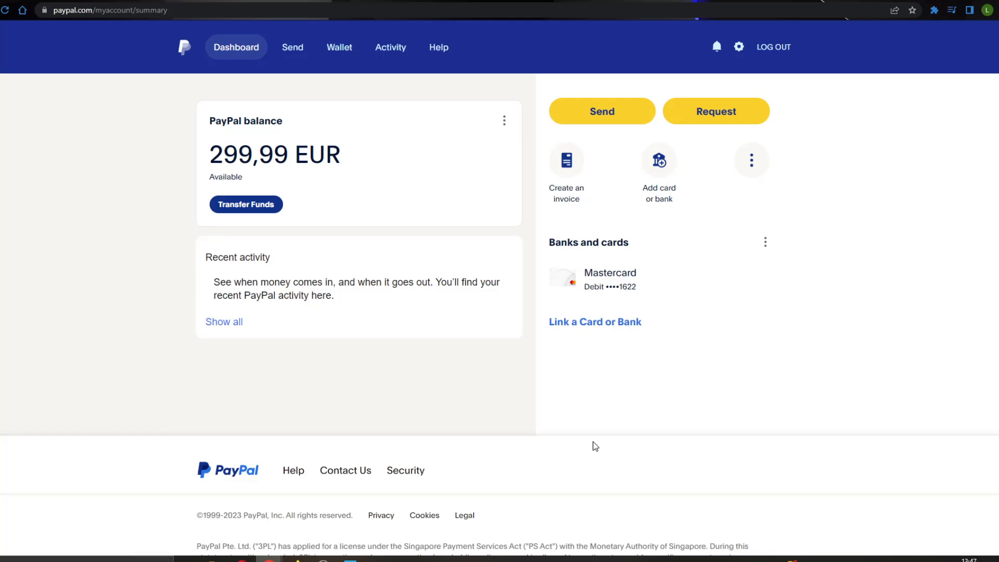